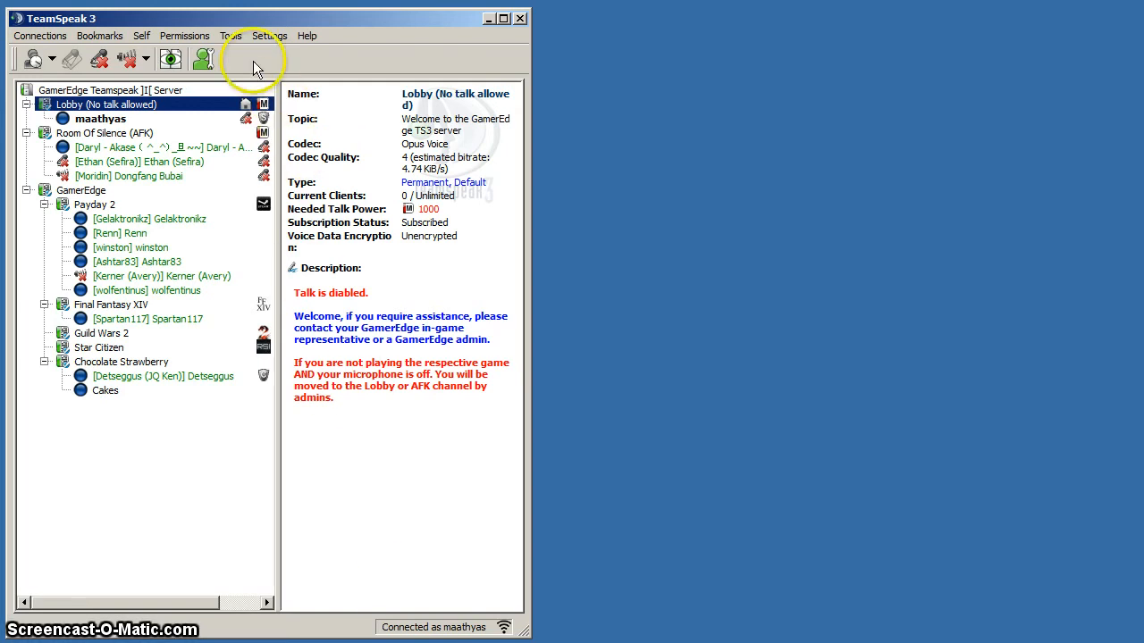
pyautogui.moveTo(241, 44)
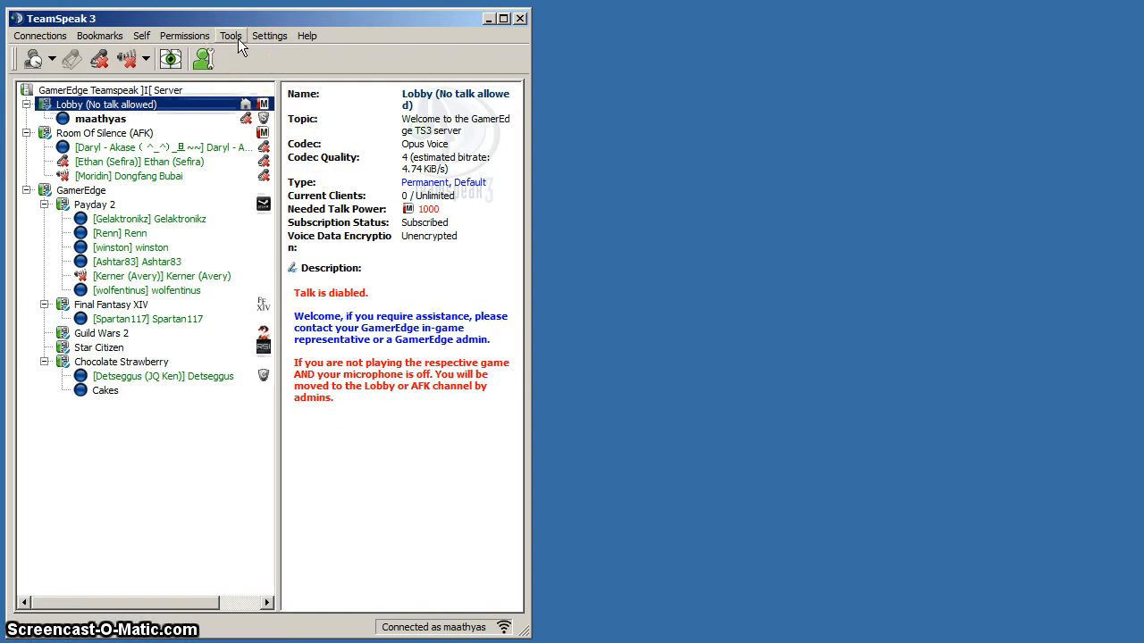
# Open the Whisper Lists window from the Tools menu
pyautogui.click(230, 36)
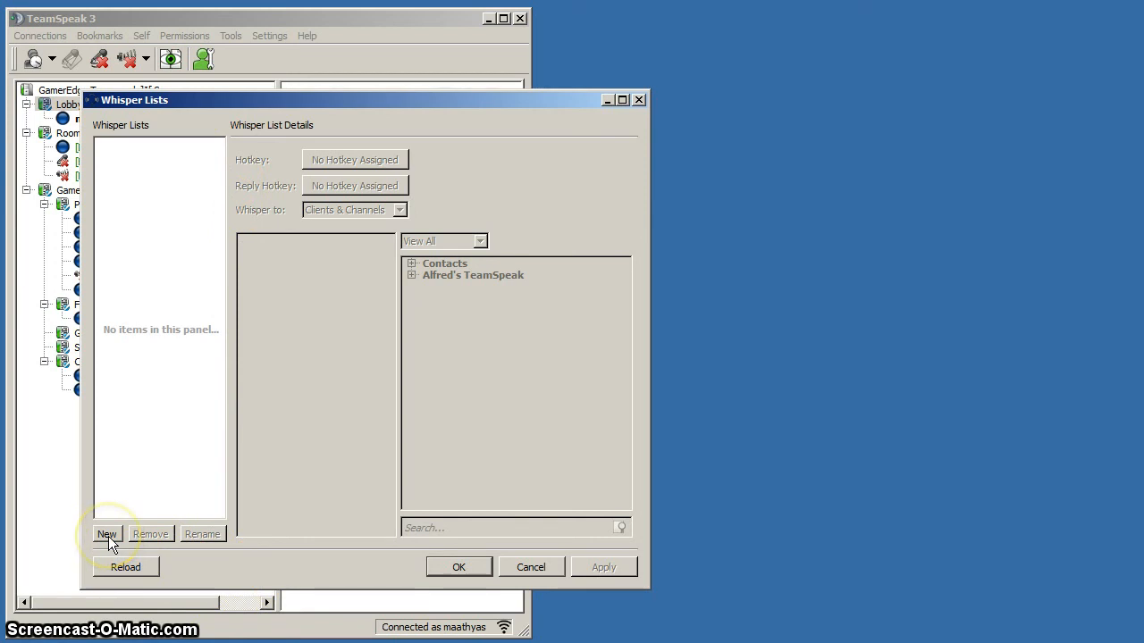
# Add a new whisper list with Alt as its hotkey
pyautogui.click(355, 159)
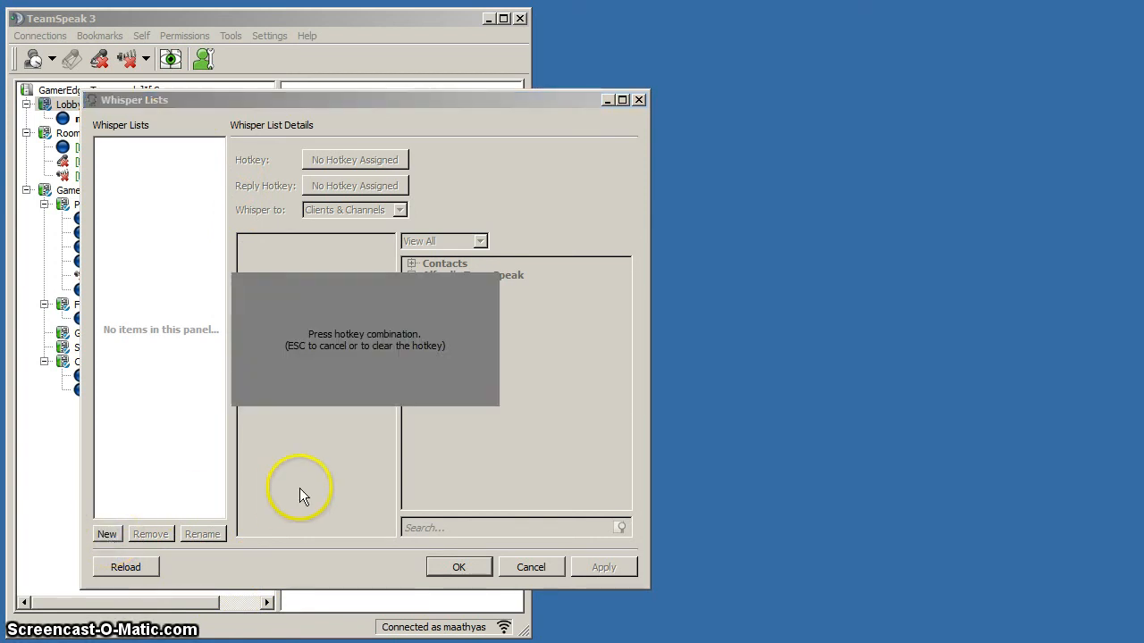
pyautogui.moveTo(353, 395)
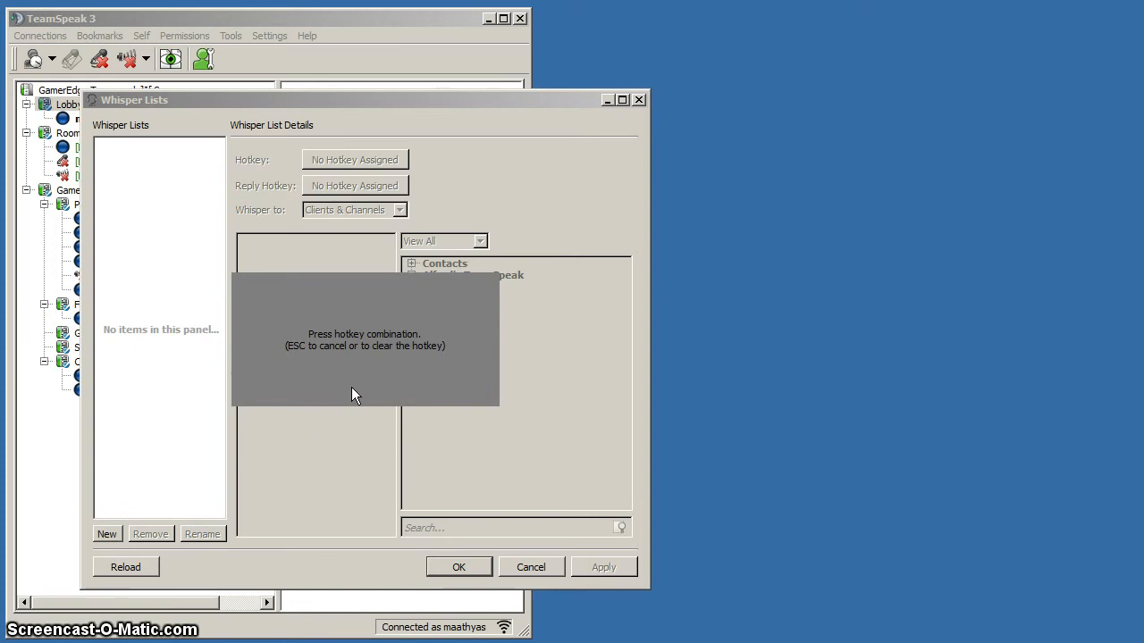
pyautogui.press('alt')
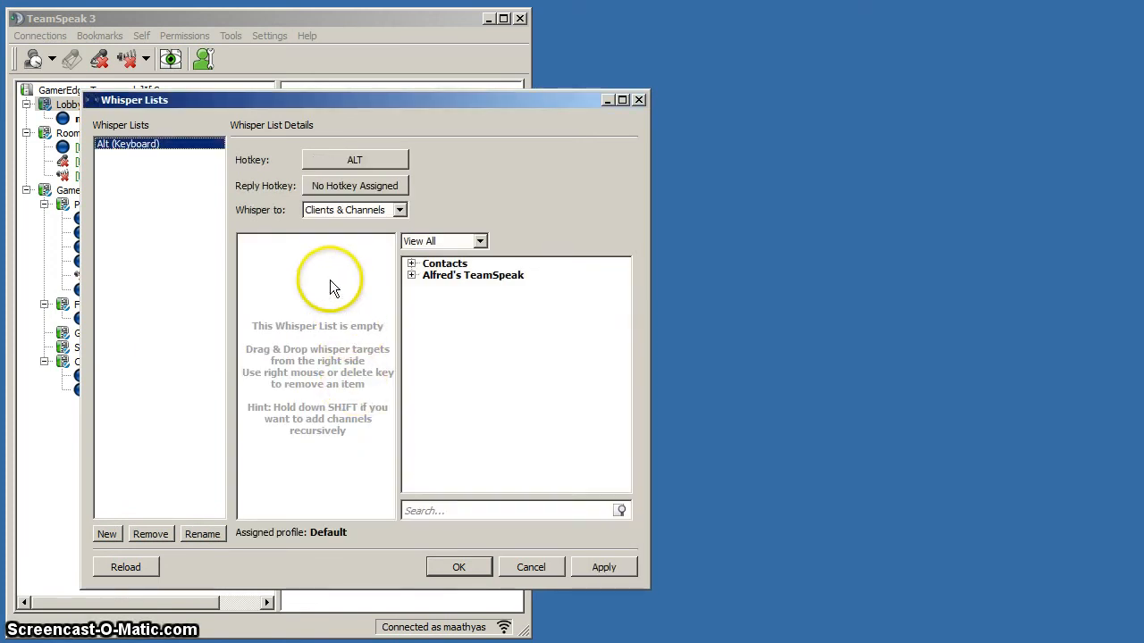
pyautogui.moveTo(280, 226)
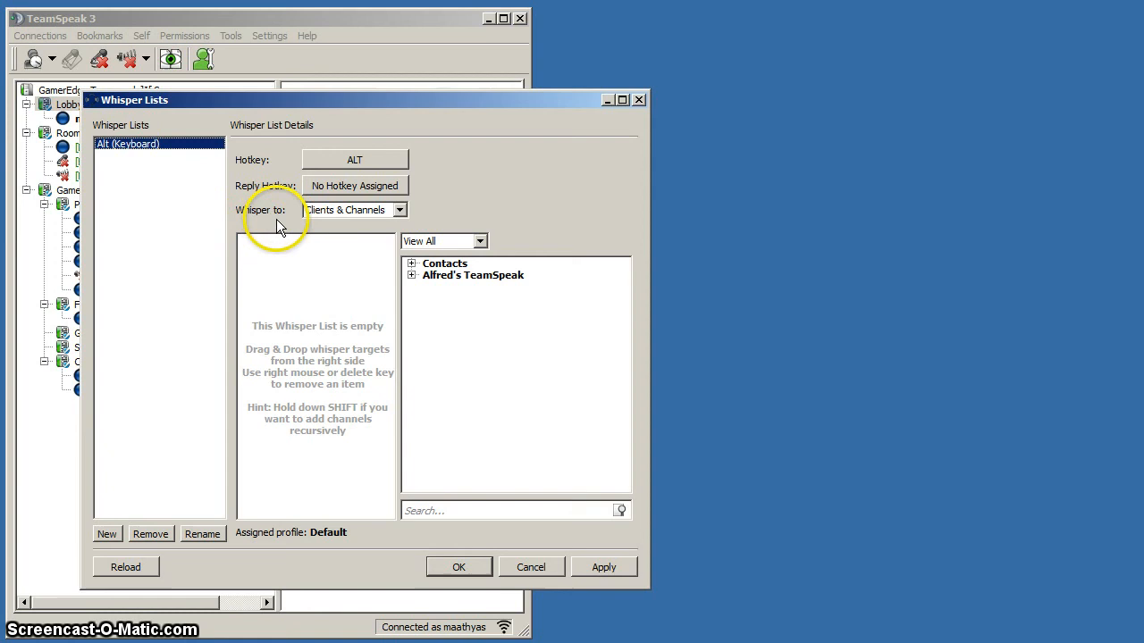
pyautogui.moveTo(356, 227)
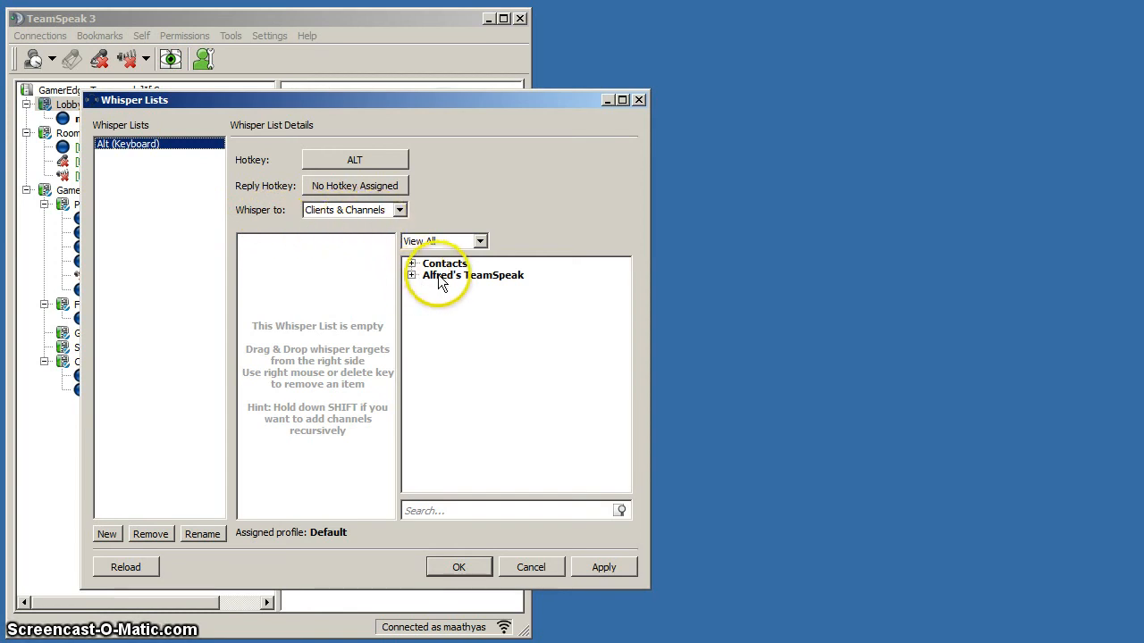
# Add the GamerEdge/Guild Wars 2 channel as the Alt list's target, then apply and close
pyautogui.click(412, 274)
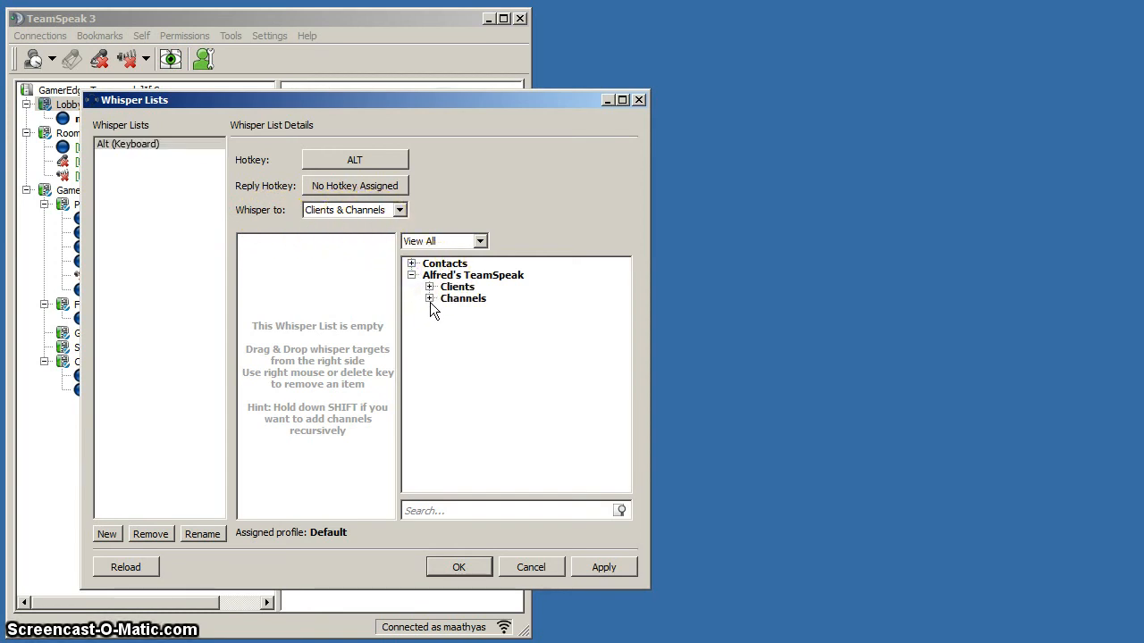
pyautogui.click(429, 297)
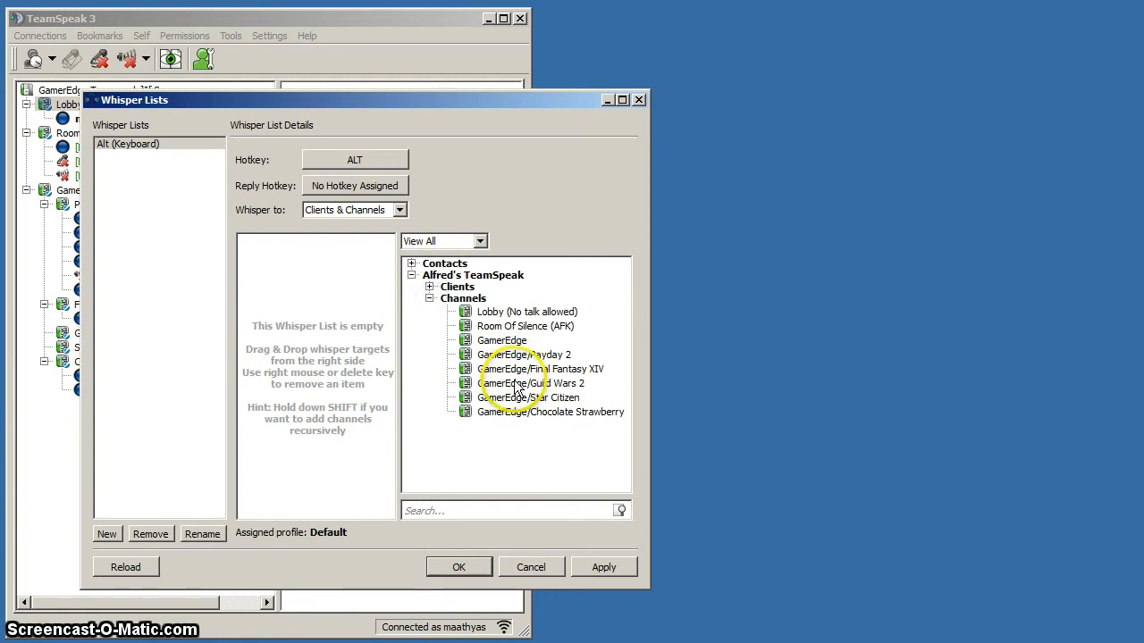
pyautogui.click(532, 383)
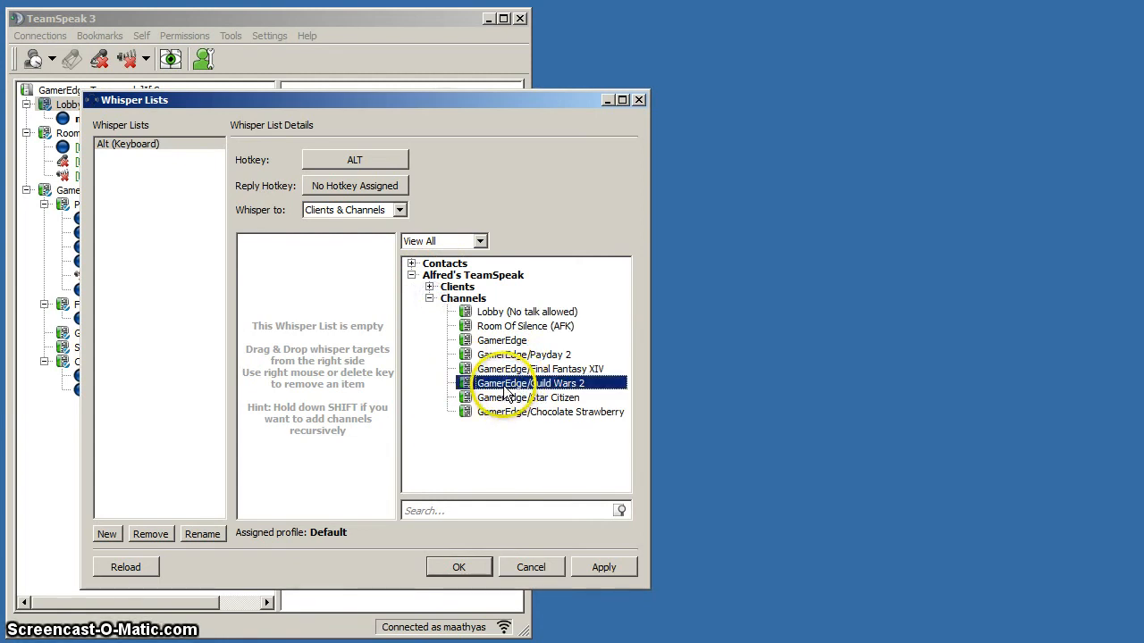
pyautogui.moveTo(531, 382); pyautogui.dragTo(284, 282)
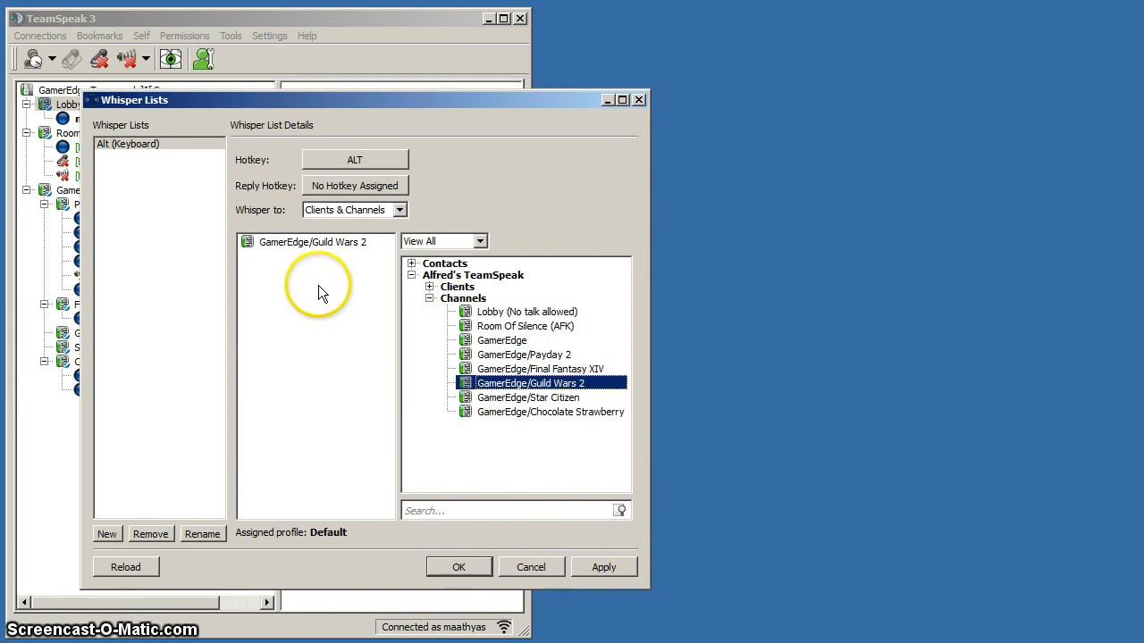
pyautogui.moveTo(326, 268)
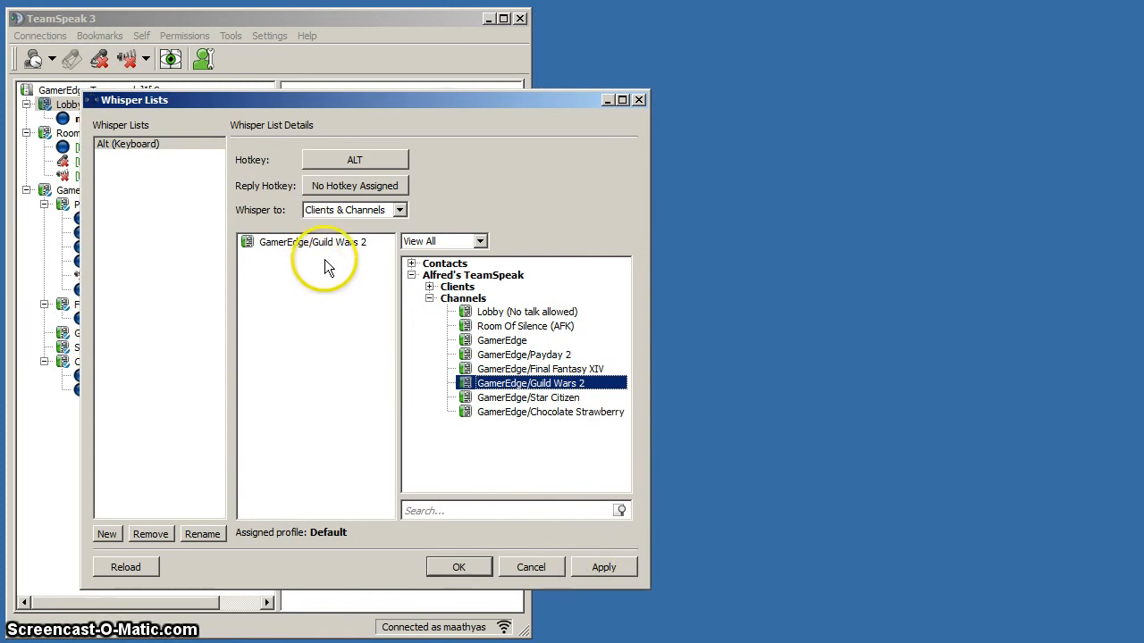
pyautogui.moveTo(348, 264)
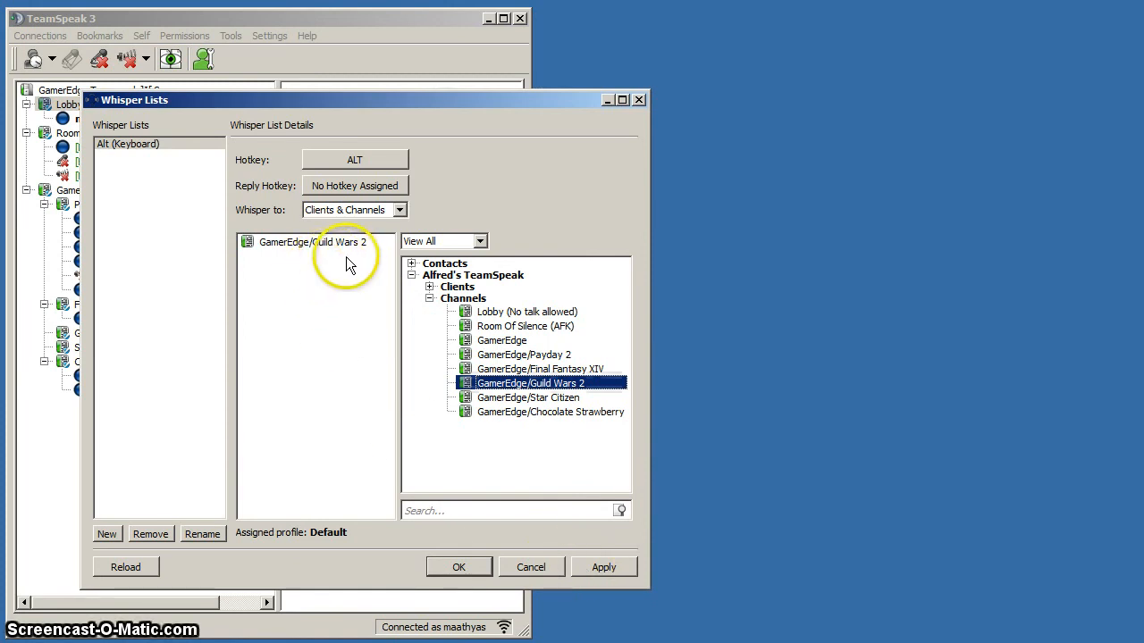
pyautogui.moveTo(514, 501)
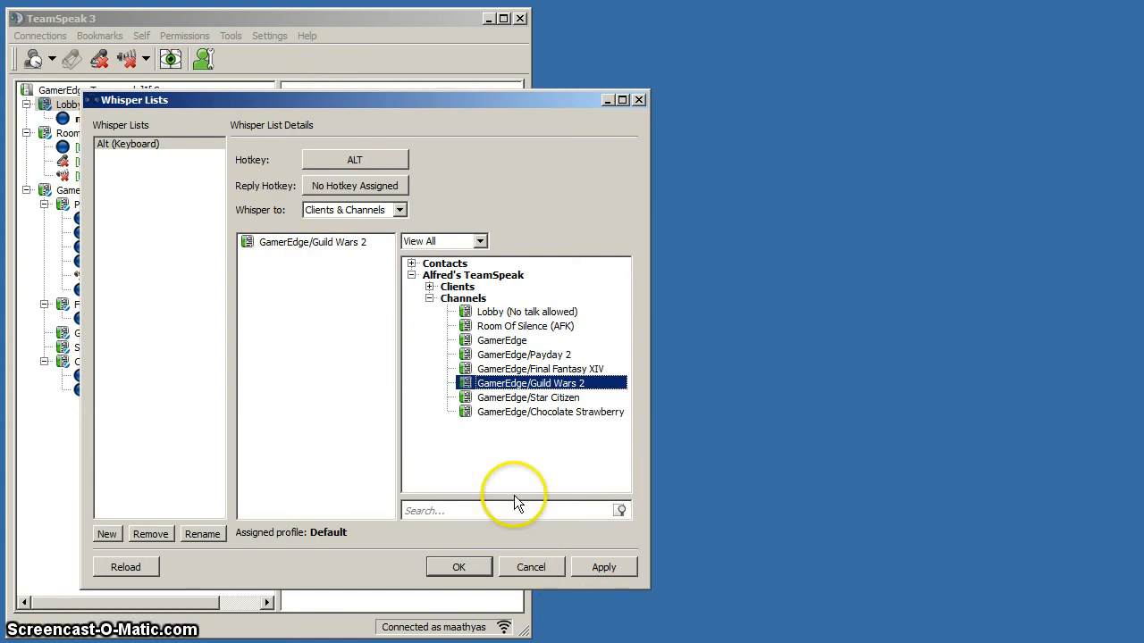
pyautogui.click(603, 567)
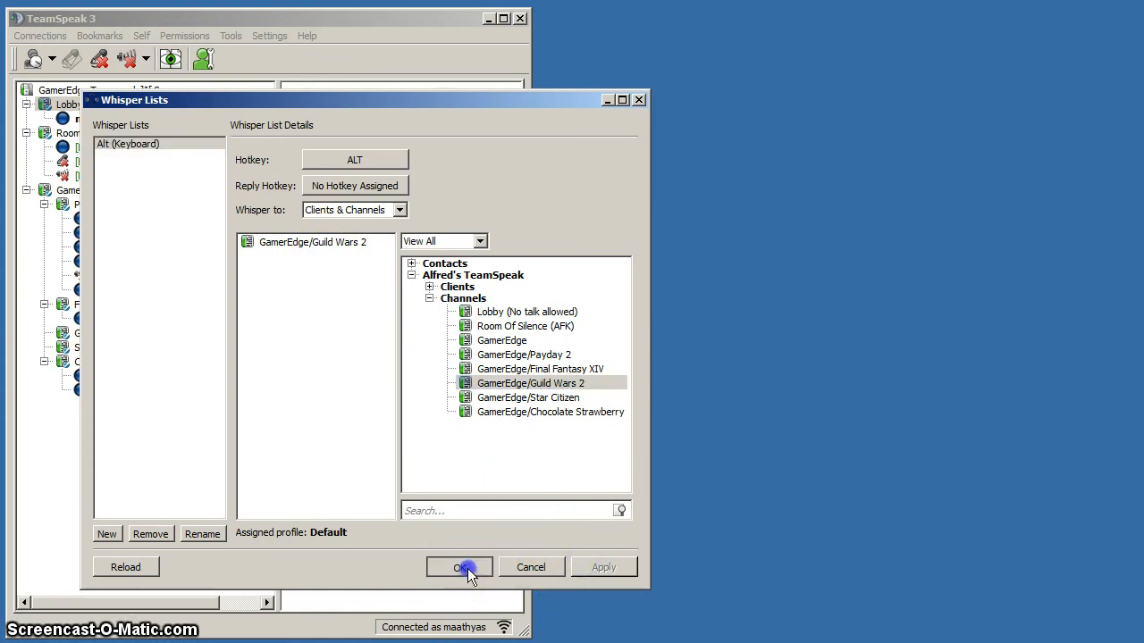
pyautogui.click(459, 566)
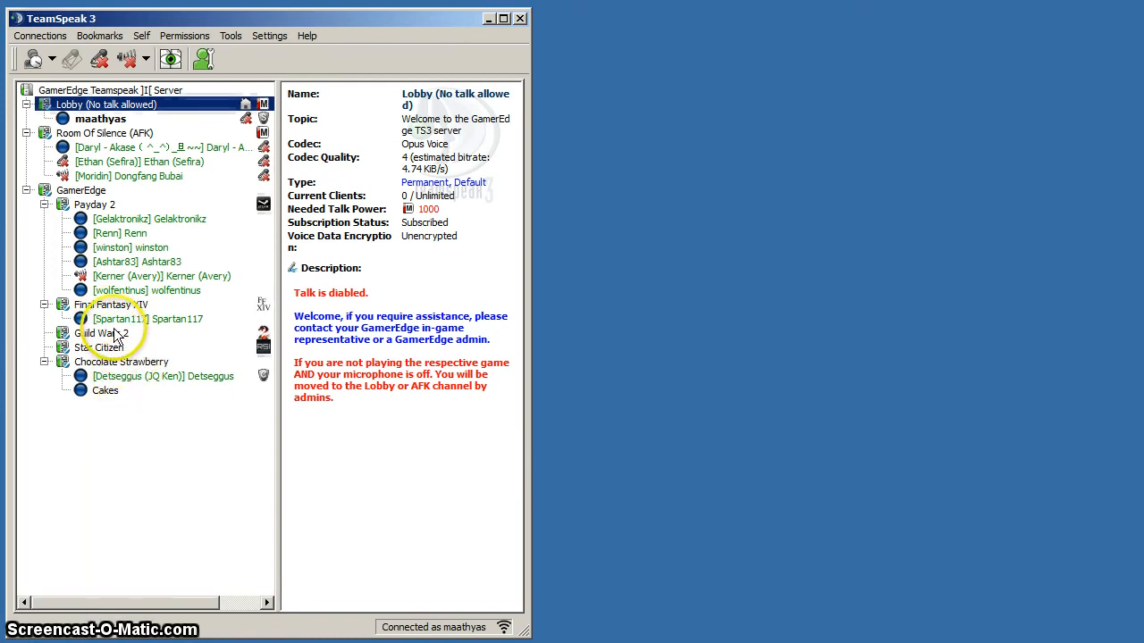
# Create a sub-channel named 'party1' under Guild Wars 2
pyautogui.rightClick(100, 333)
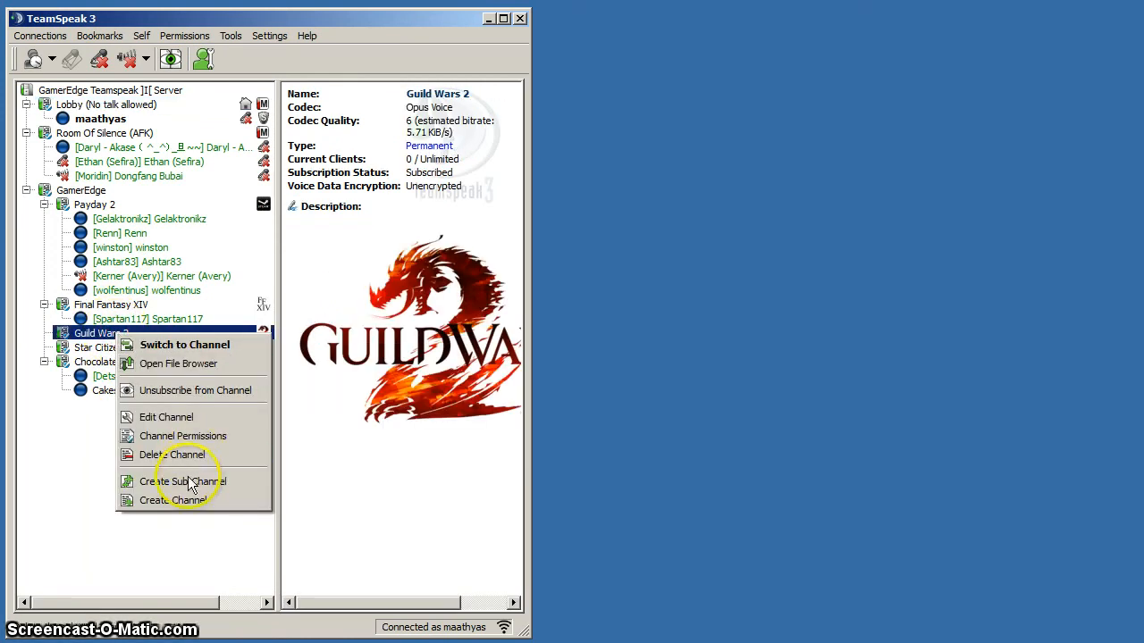
pyautogui.click(184, 482)
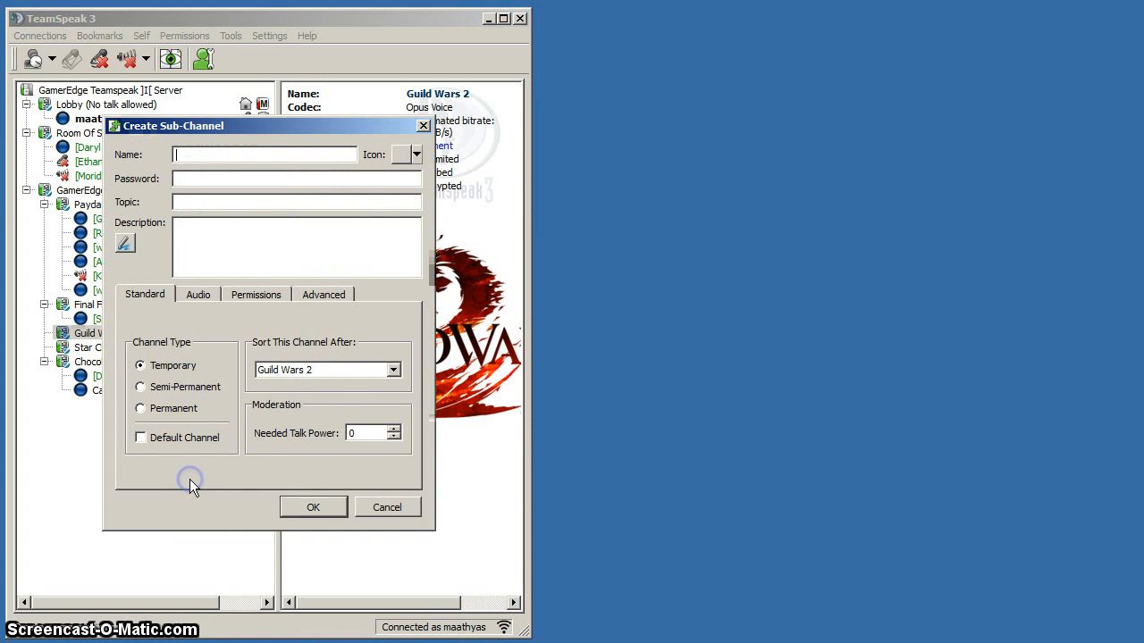
pyautogui.write('party1')
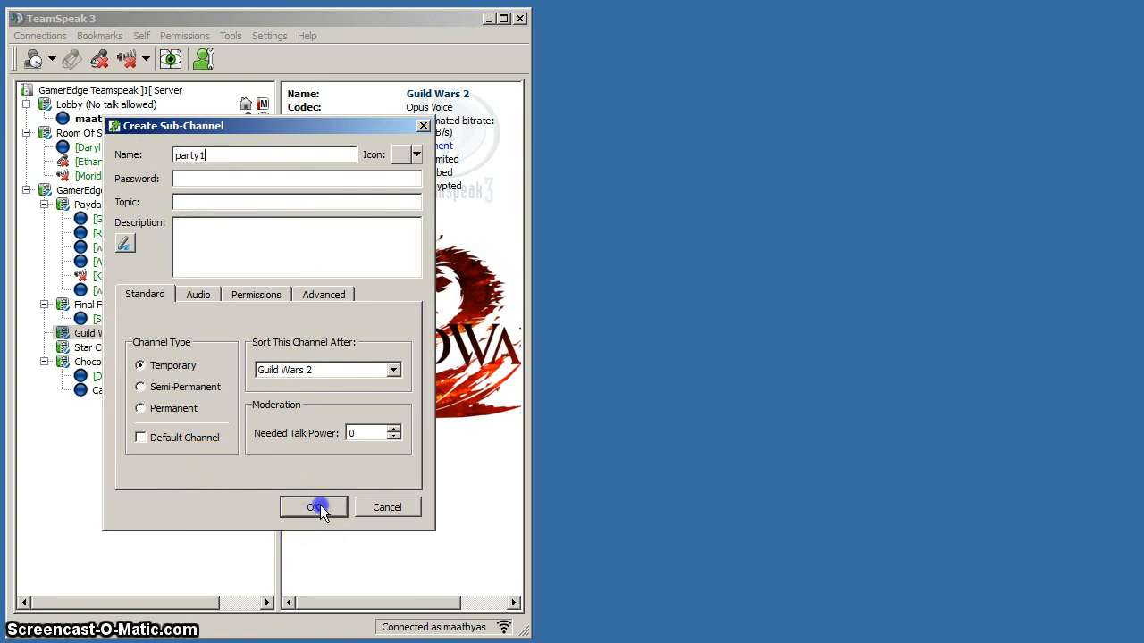
pyautogui.click(312, 506)
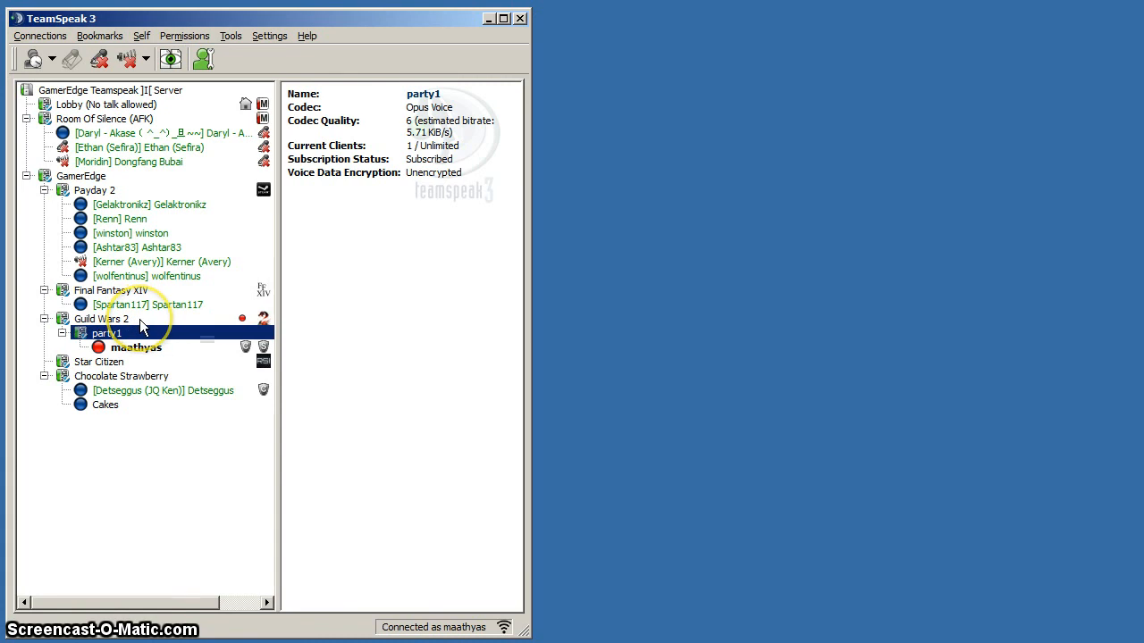
pyautogui.moveTo(246, 384)
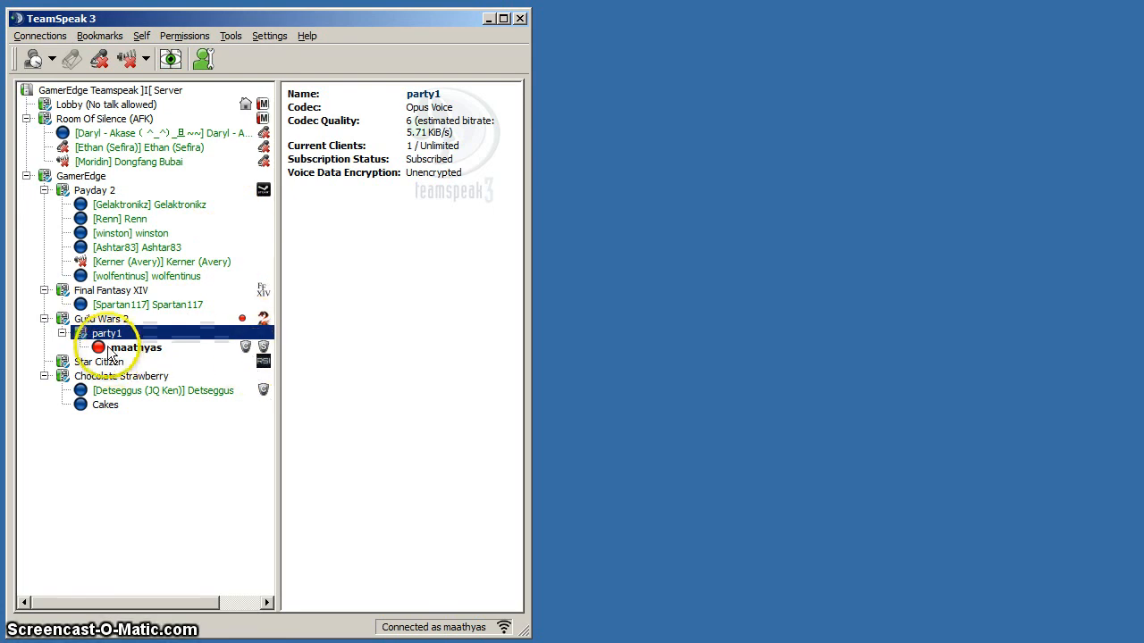
pyautogui.moveTo(265, 362)
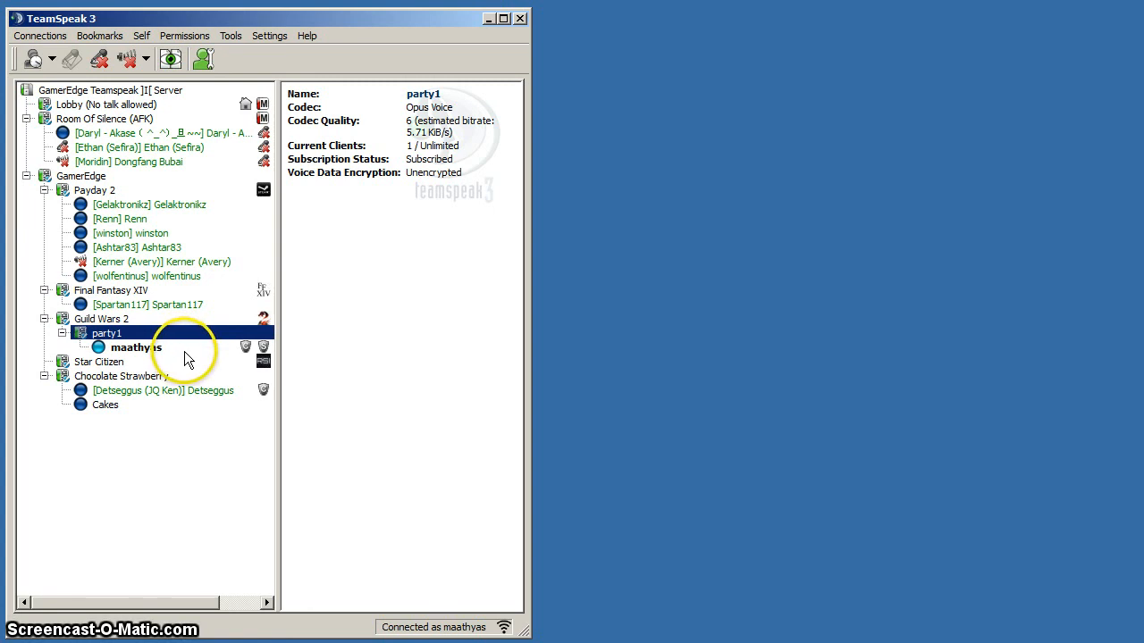
# From party1, hold Alt and speak to whisper to Guild Wars 2
pyautogui.click(107, 333)
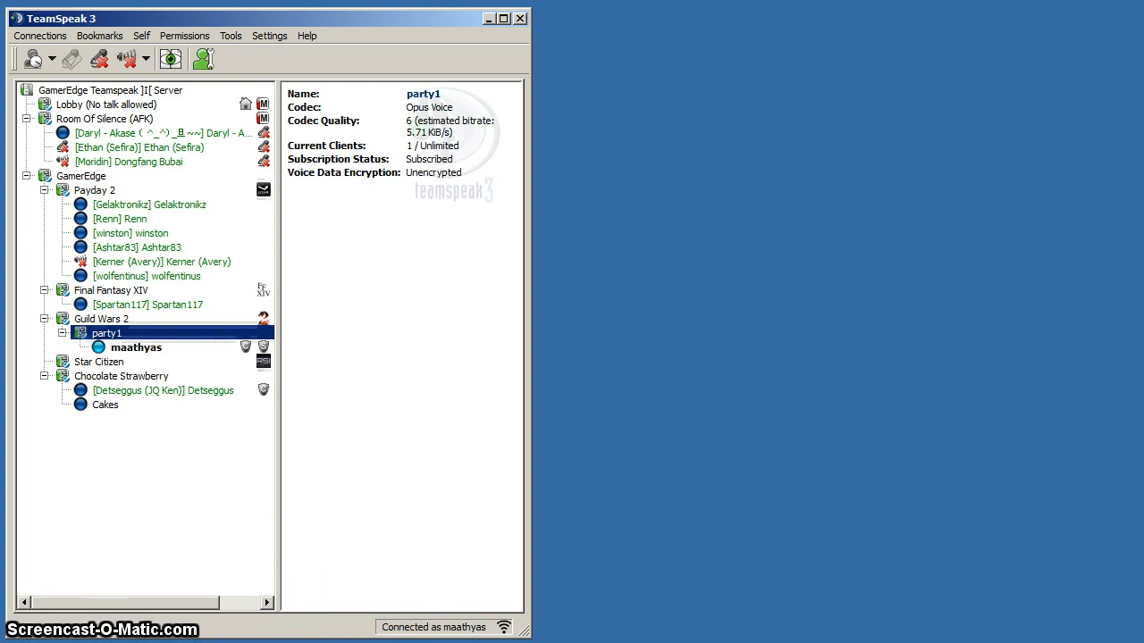